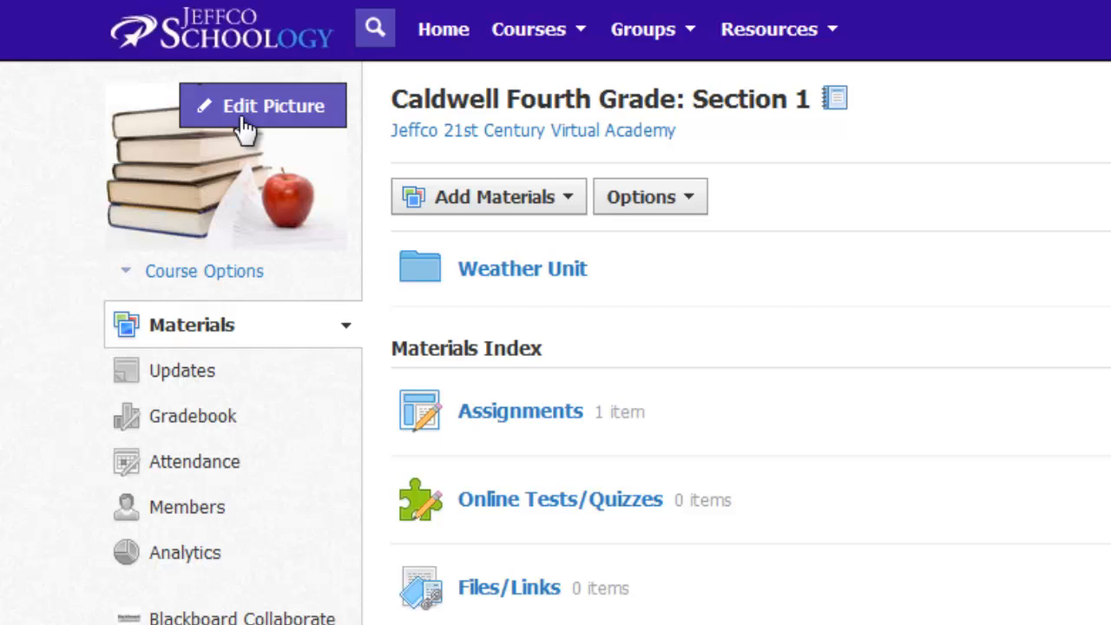
mouse_move(232, 276)
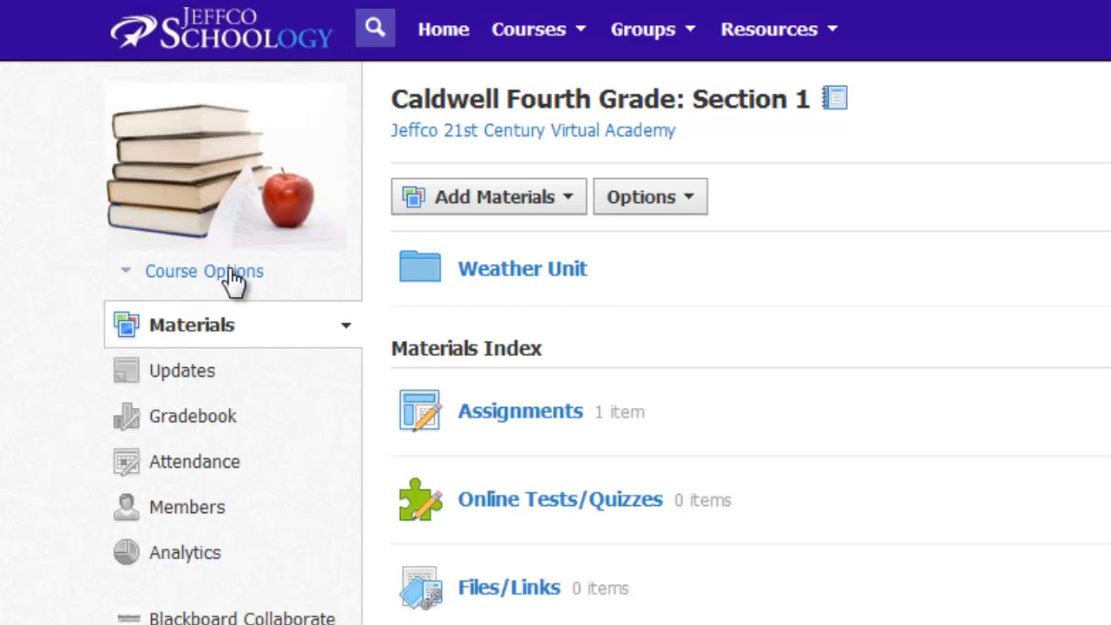
- Show the Course Options list for Caldwell Fourth Grade: Section 1
click(205, 270)
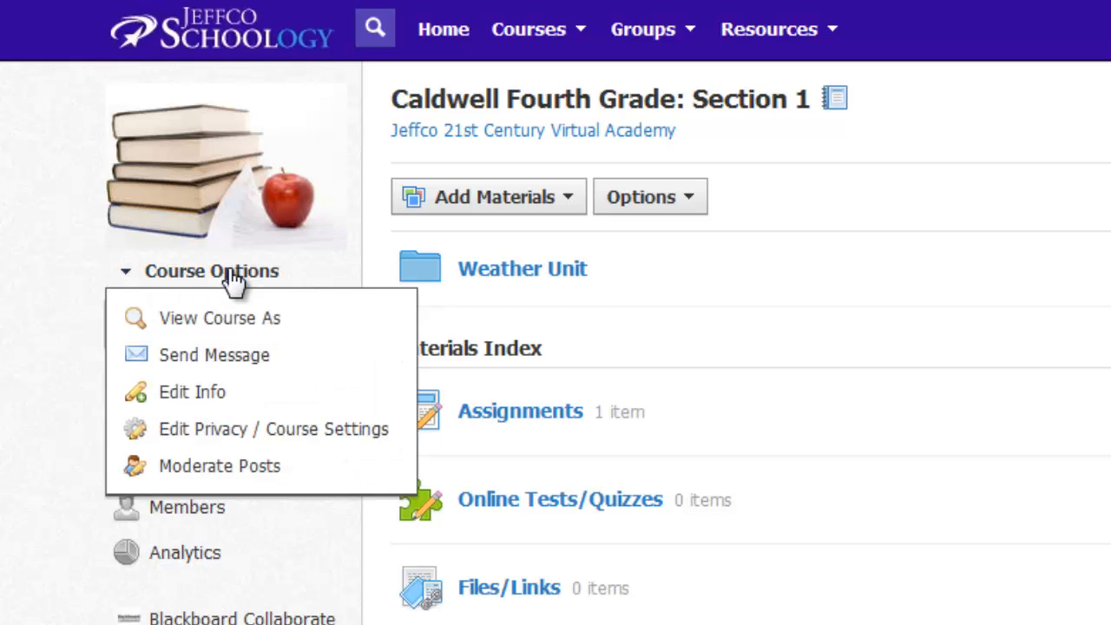
mouse_move(193, 392)
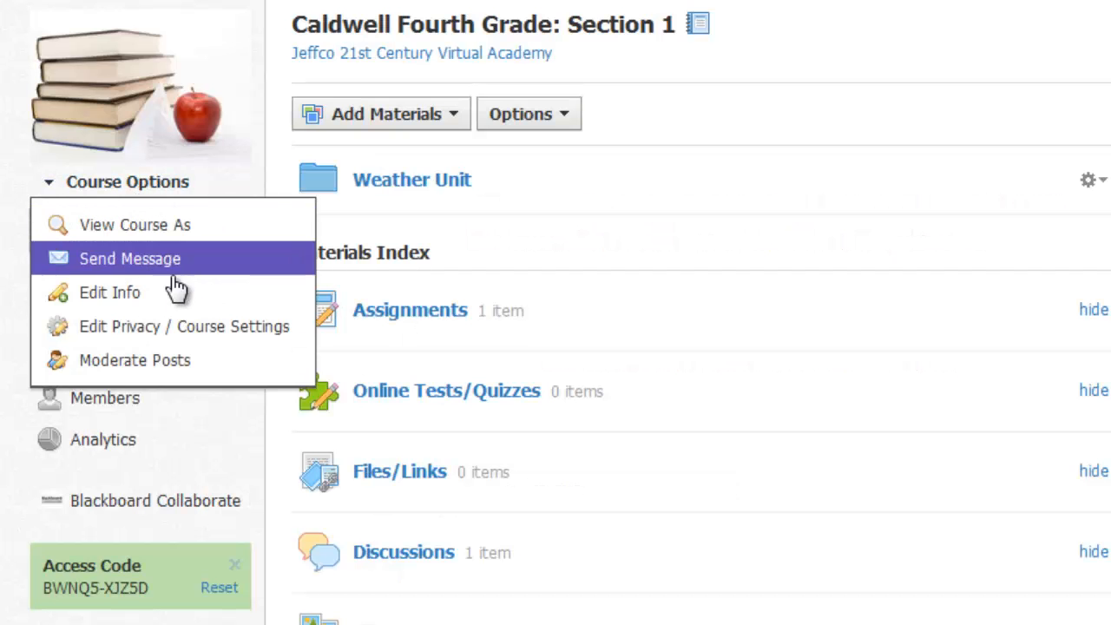
mouse_move(184, 327)
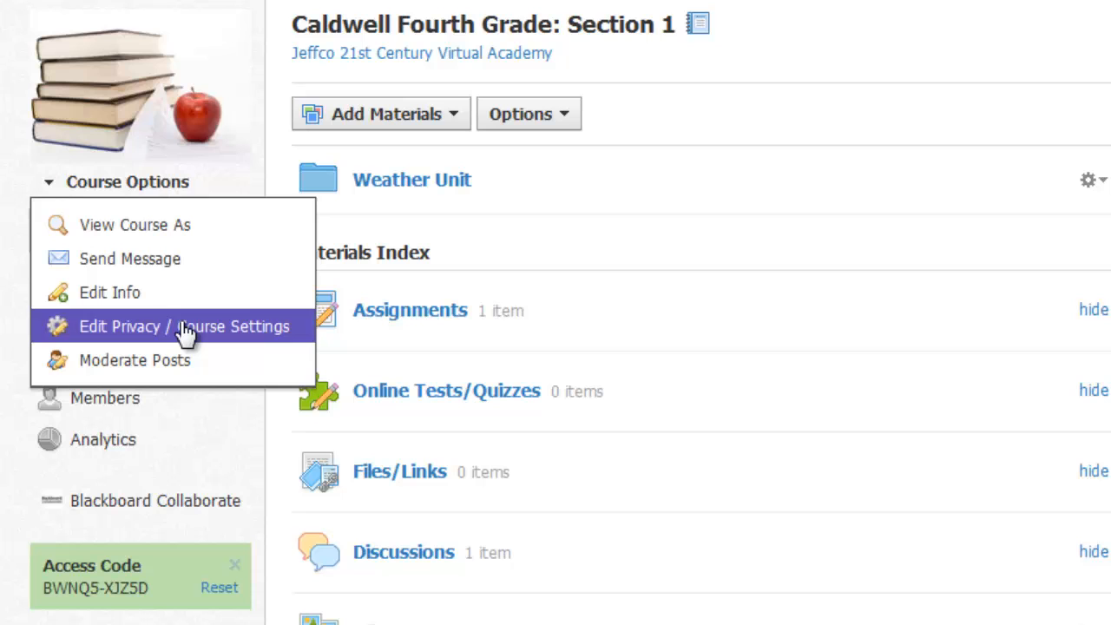
- Review the Edit Privacy / Course Settings page and save its changes unchanged
click(182, 326)
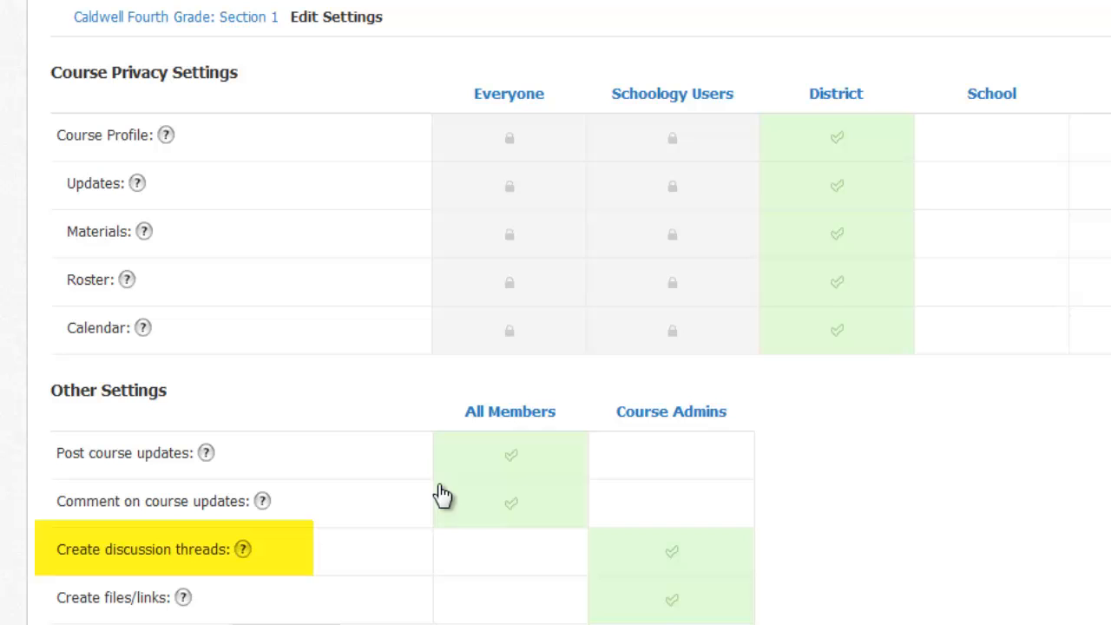
scroll(down, 3)
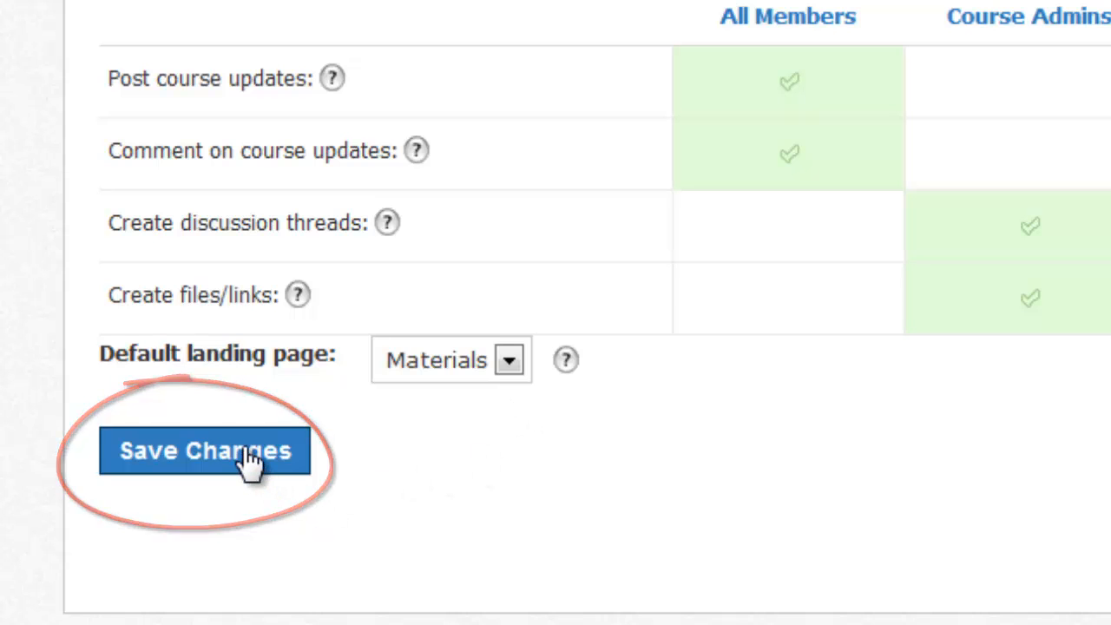
click(205, 452)
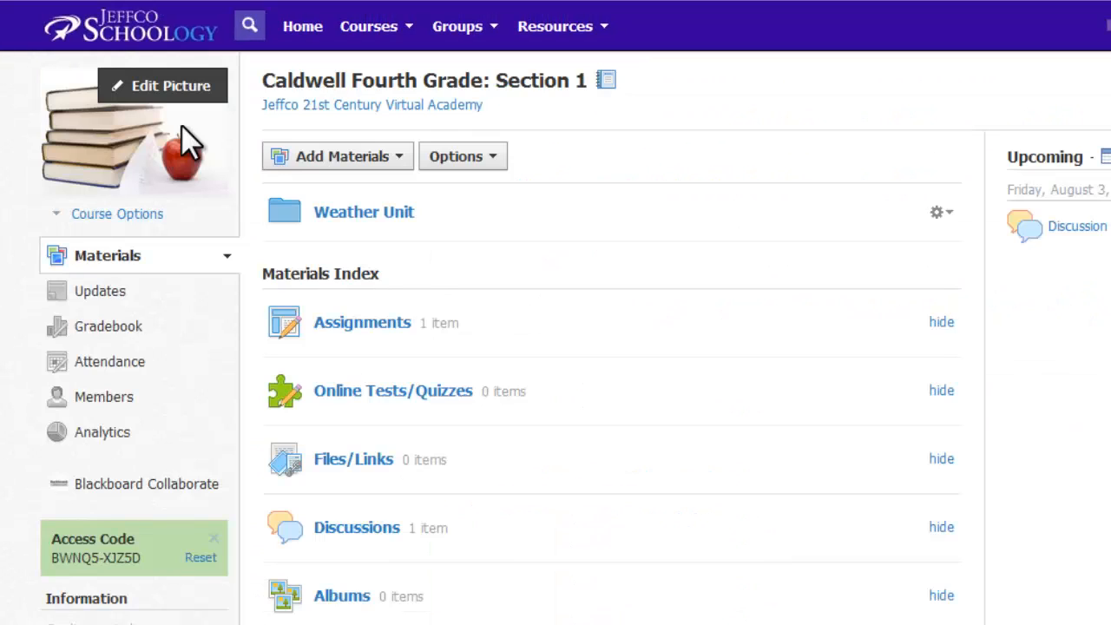
mouse_move(173, 243)
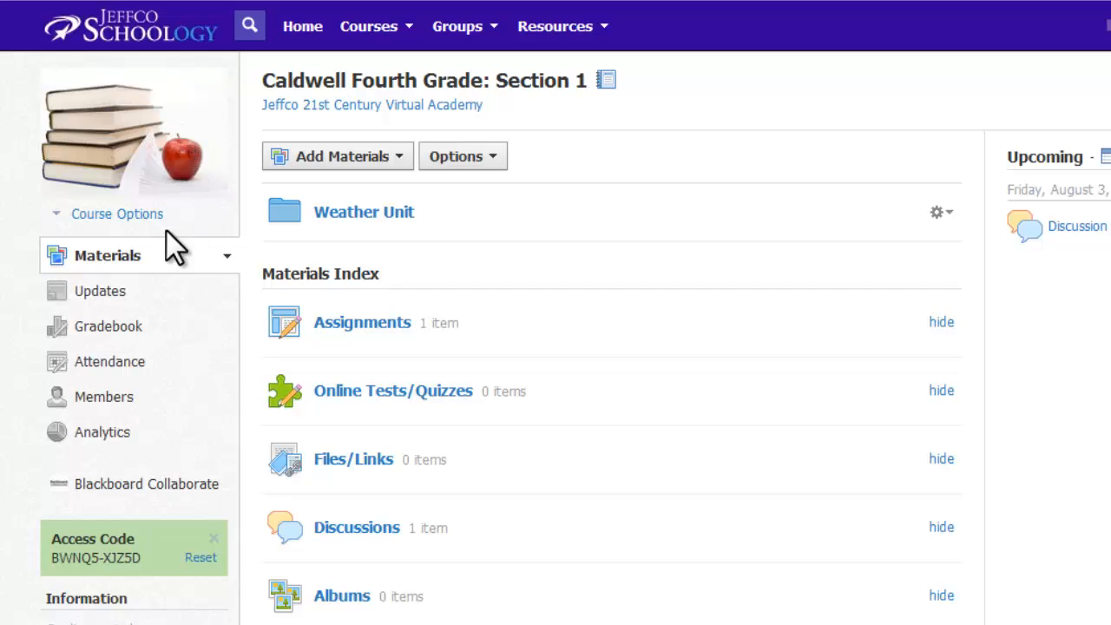
- Enable post moderation via Course Options > Moderate Posts and confirm it
click(118, 213)
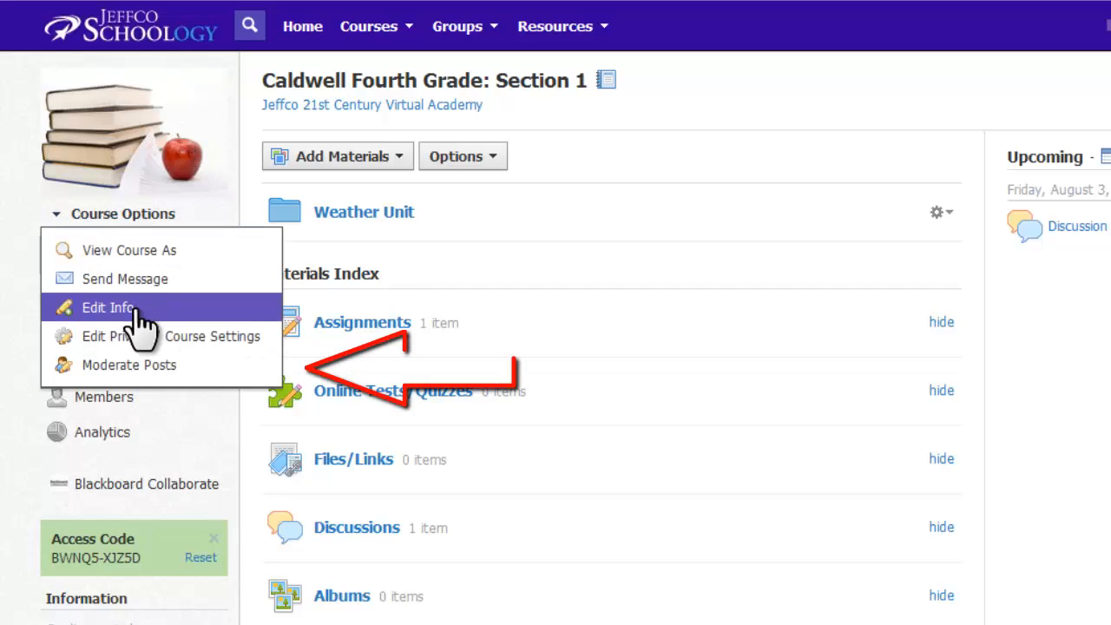
mouse_move(128, 364)
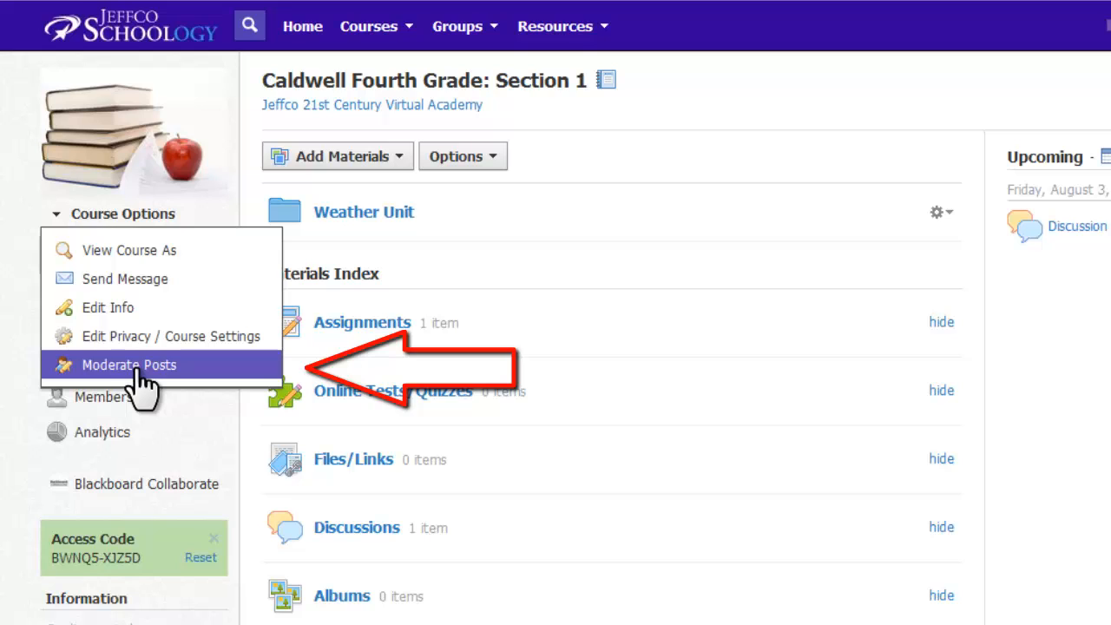
click(129, 365)
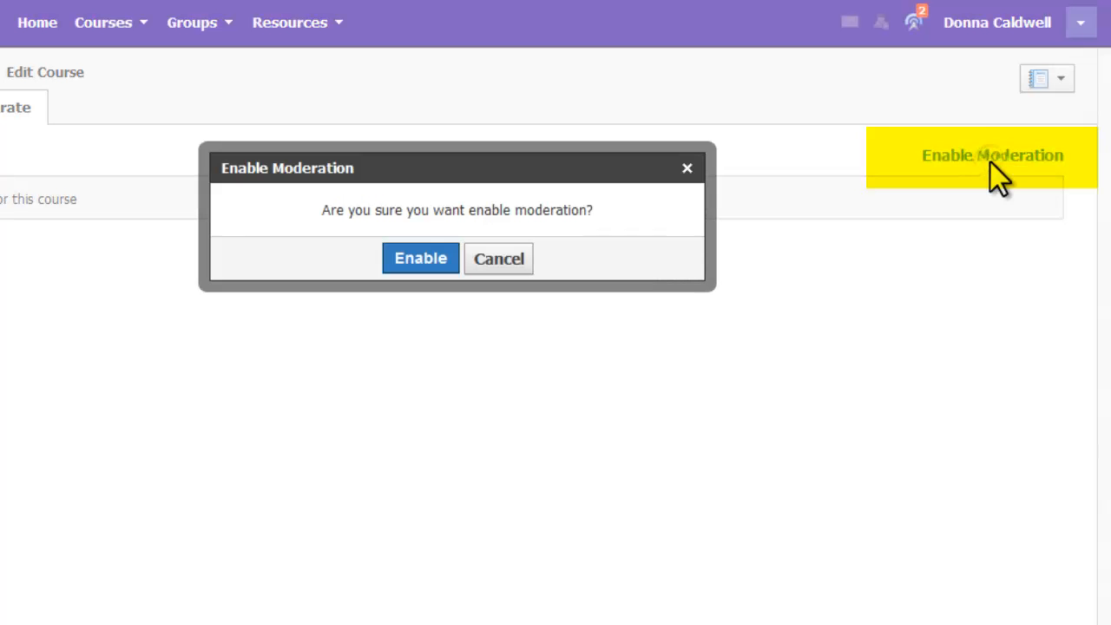
mouse_move(420, 259)
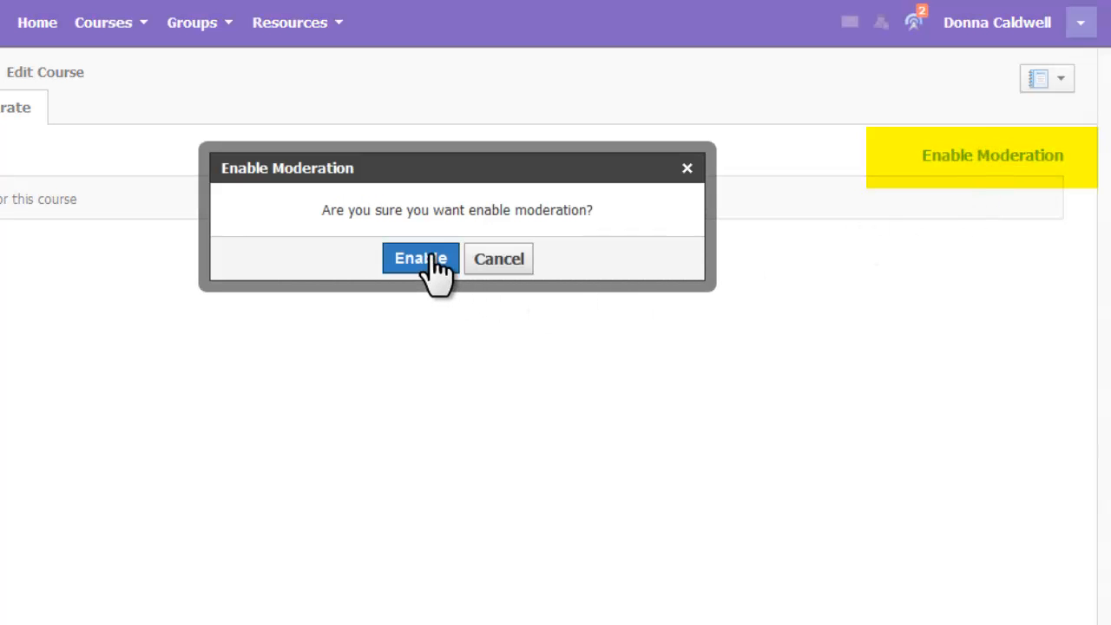
click(420, 258)
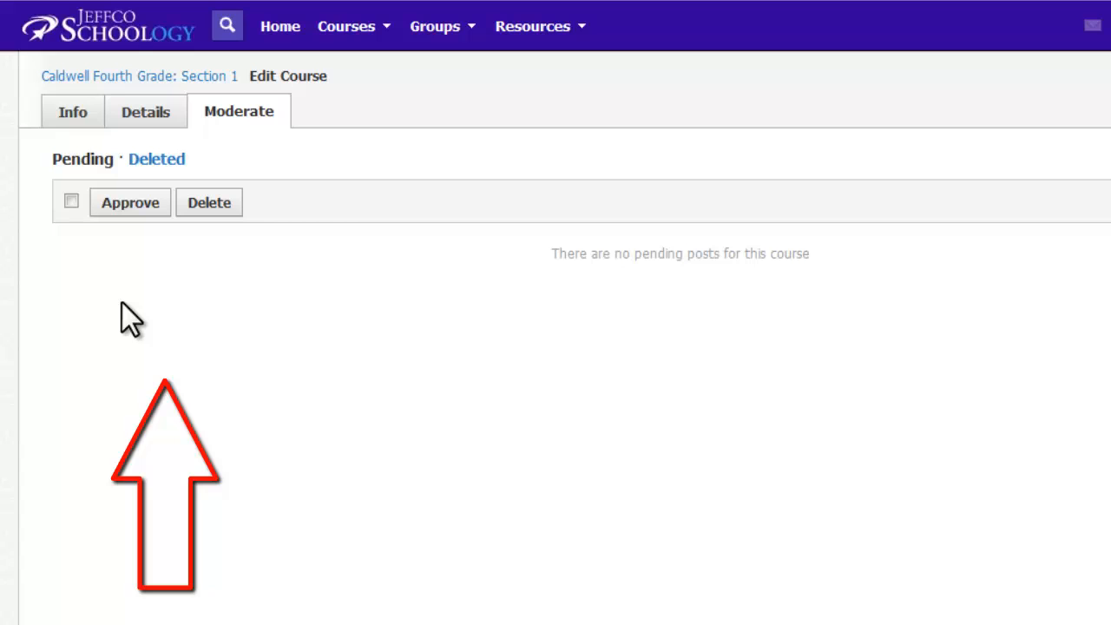
mouse_move(107, 281)
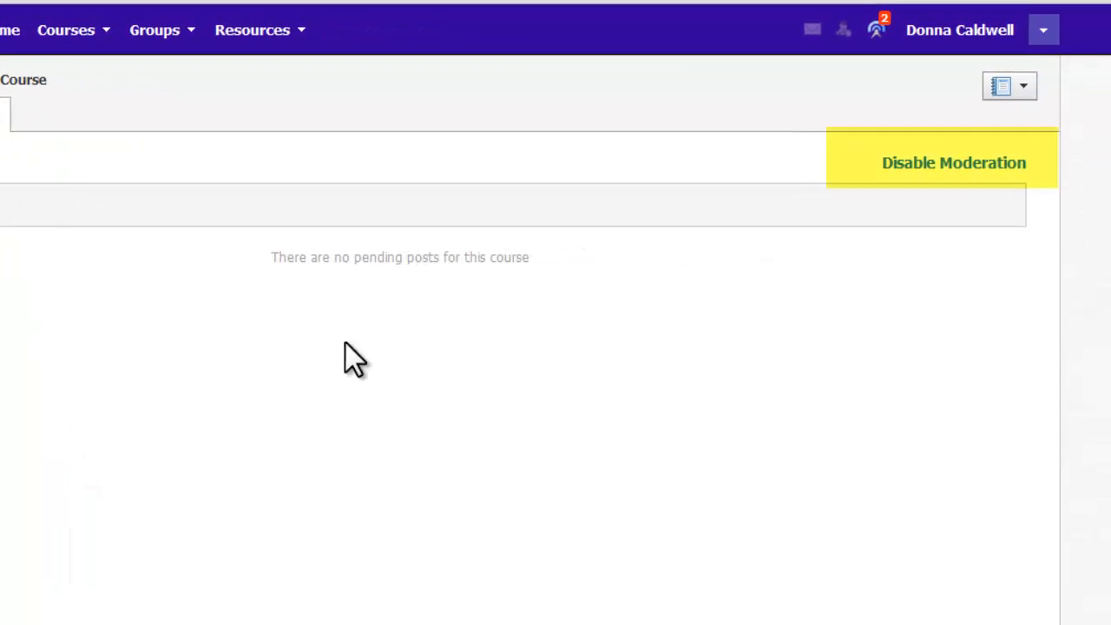
mouse_move(953, 163)
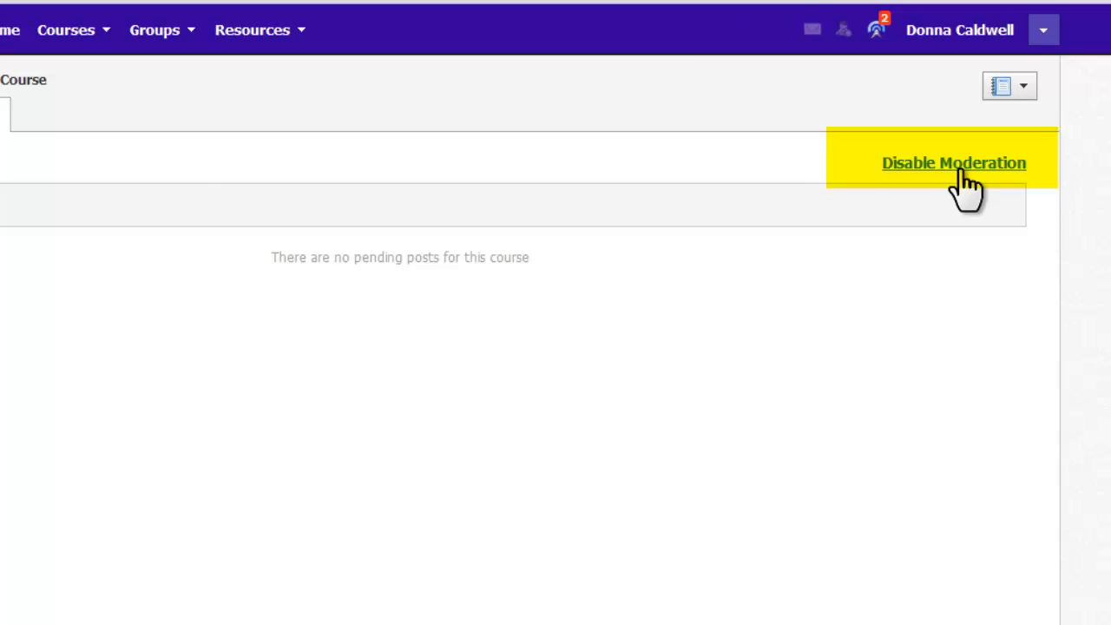
- Disable post moderation again and confirm in the dialog
click(953, 163)
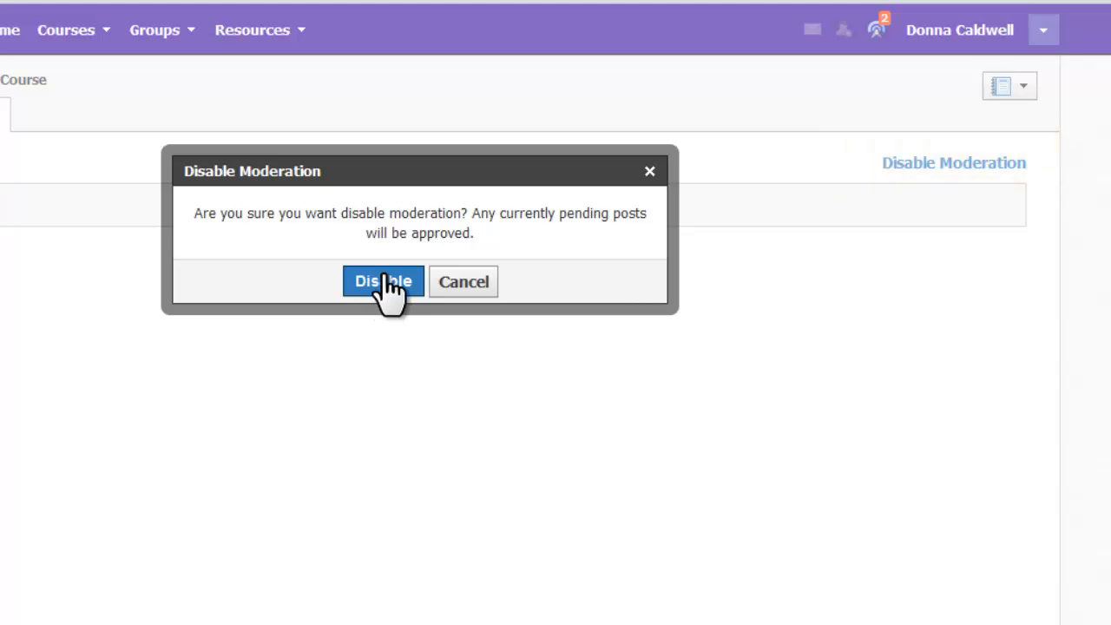
click(382, 281)
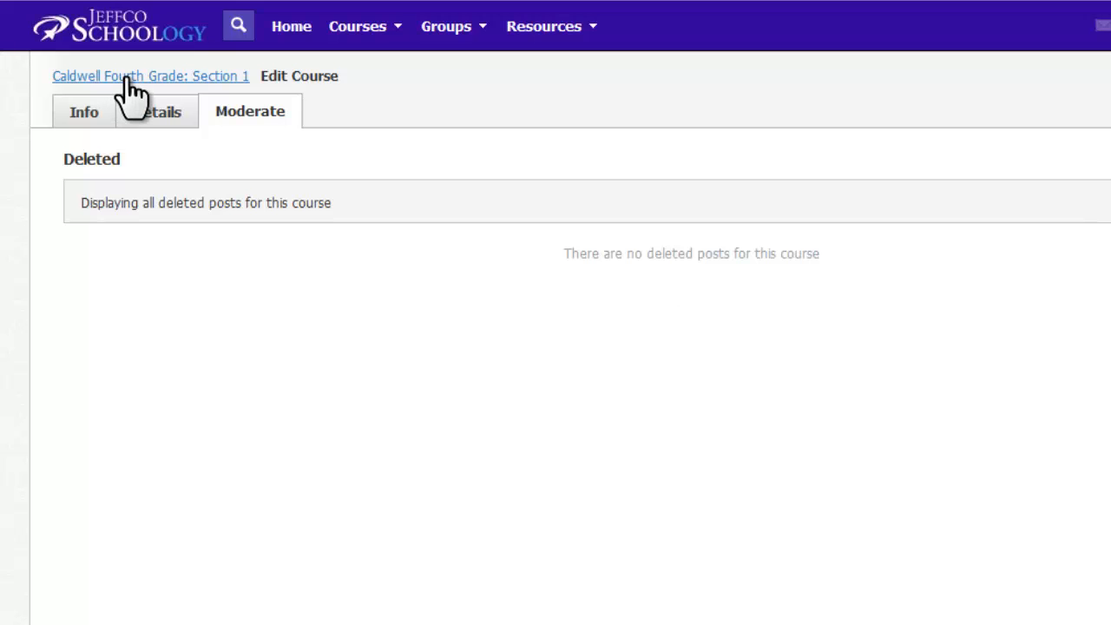
- Return to the course page via the course-name breadcrumb
click(149, 76)
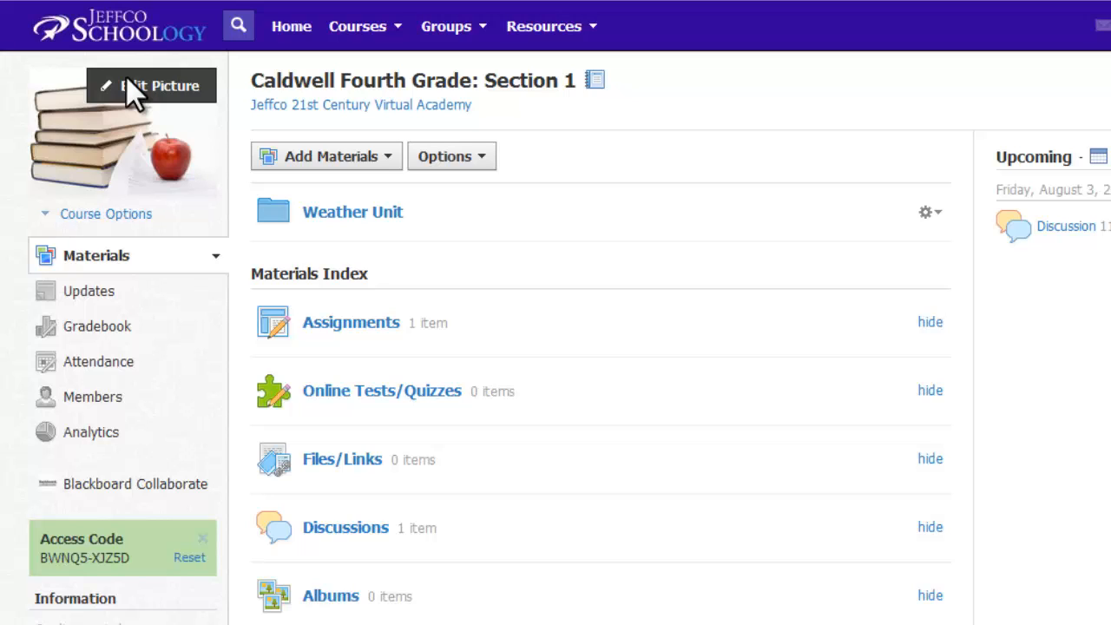
mouse_move(313, 182)
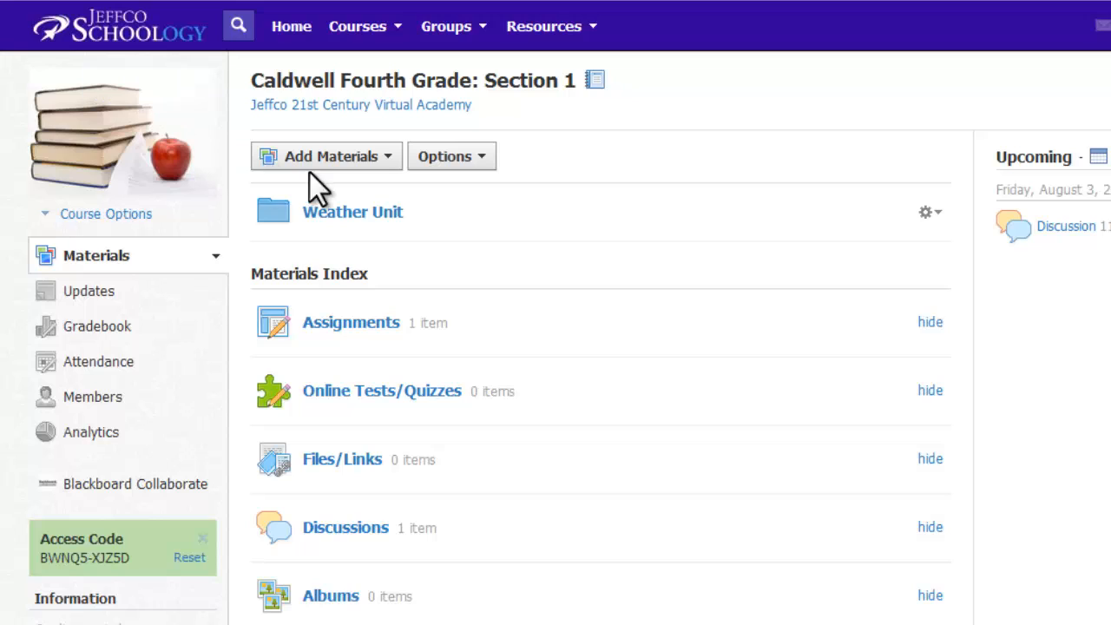
mouse_move(597, 264)
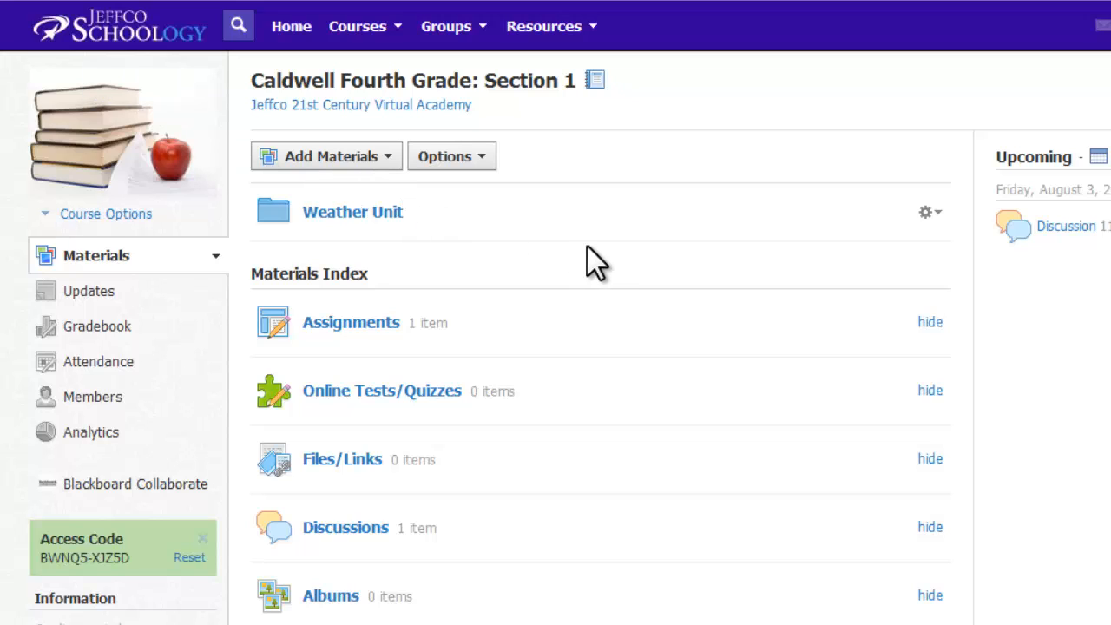